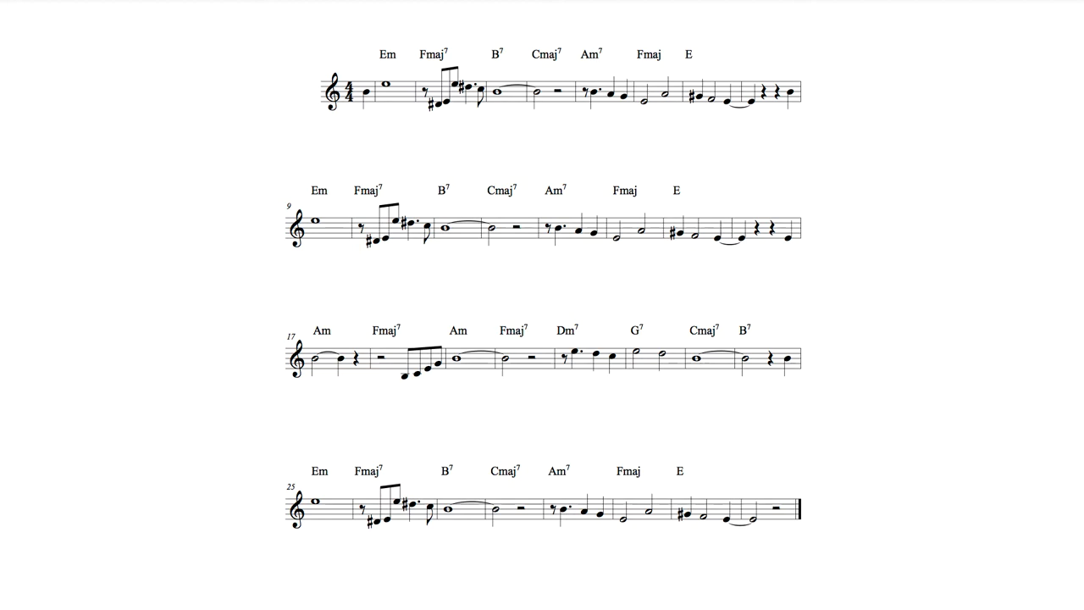
# Advance to the E-scales slide and reveal the blue circle around the top-right F-sharp
pyautogui.click(677, 190)
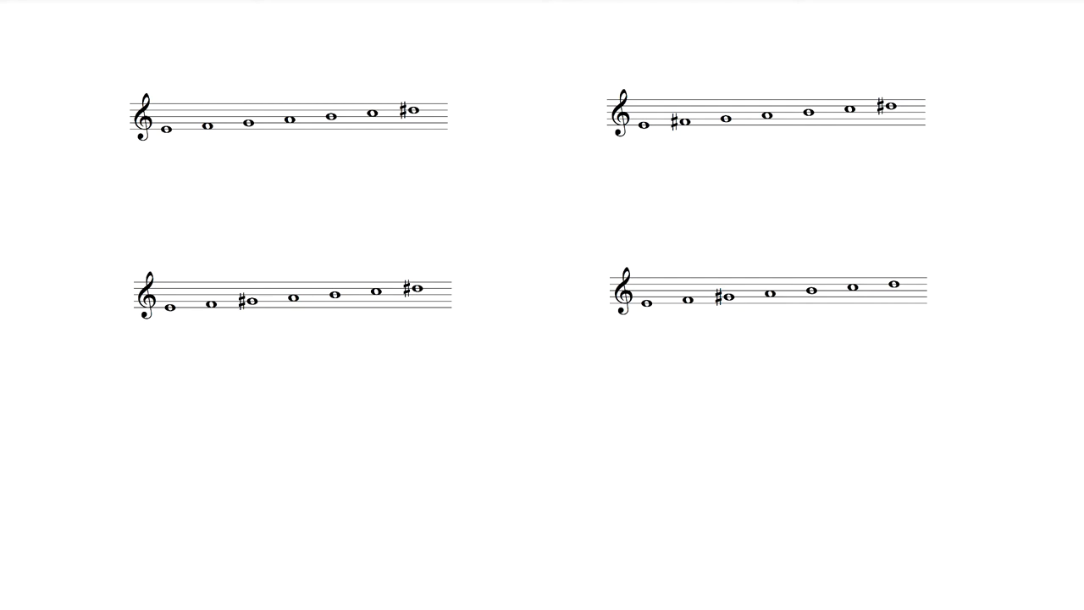
pyautogui.click(682, 121)
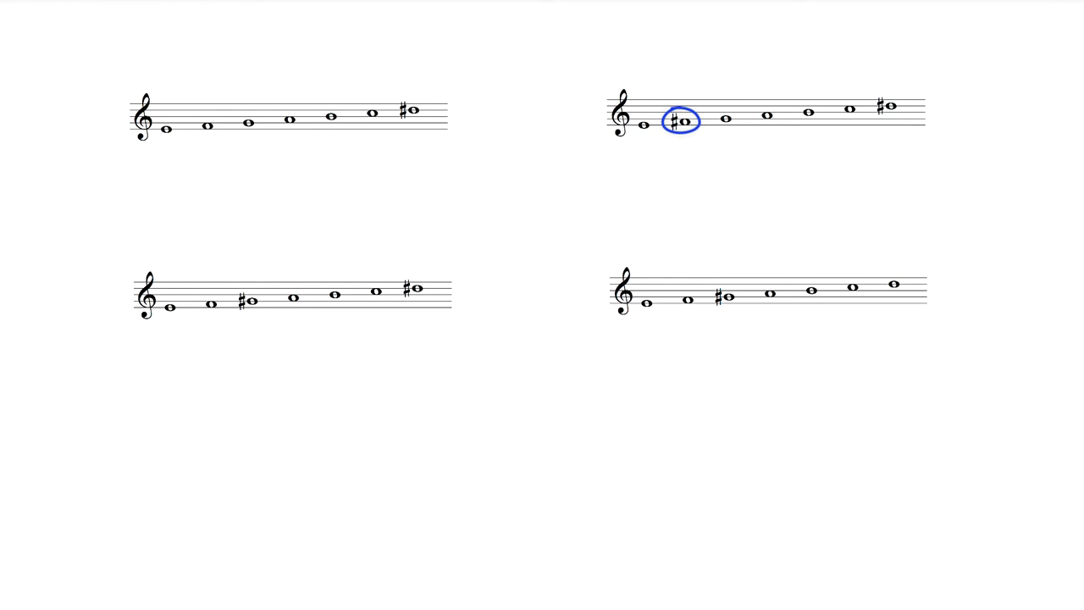